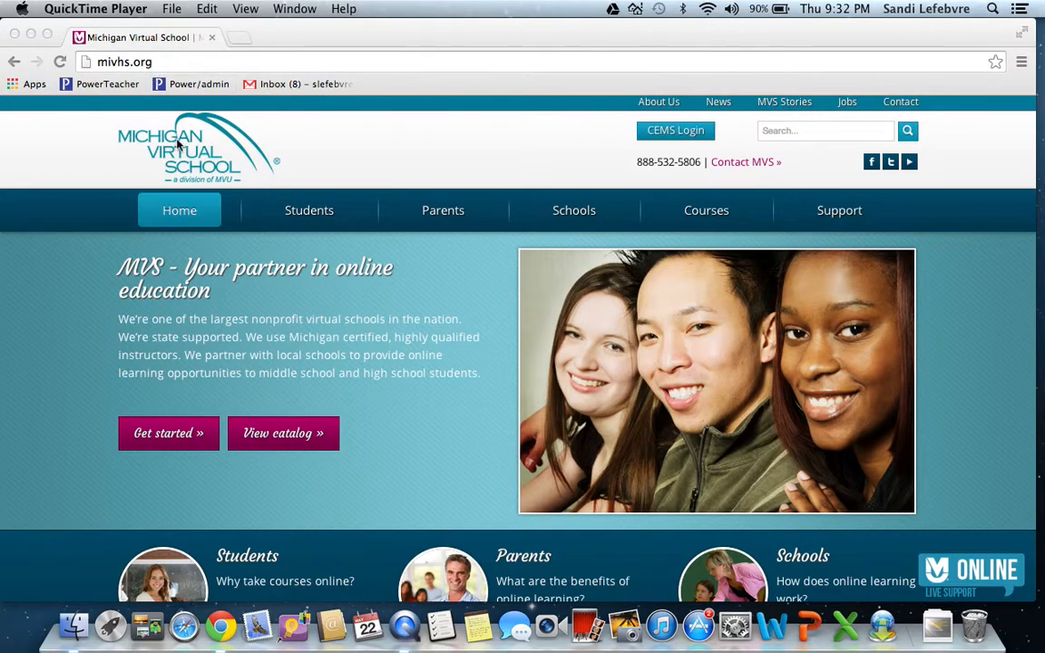
mouse_move(276, 445)
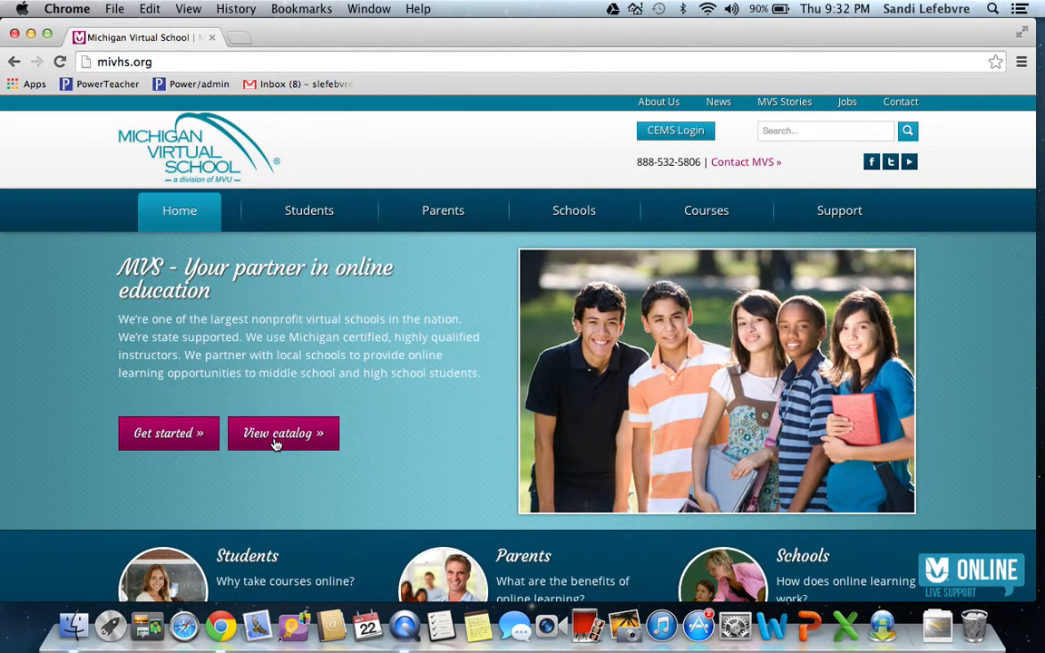
Step: Open the course catalog directory from the Michigan Virtual School home page
click(283, 433)
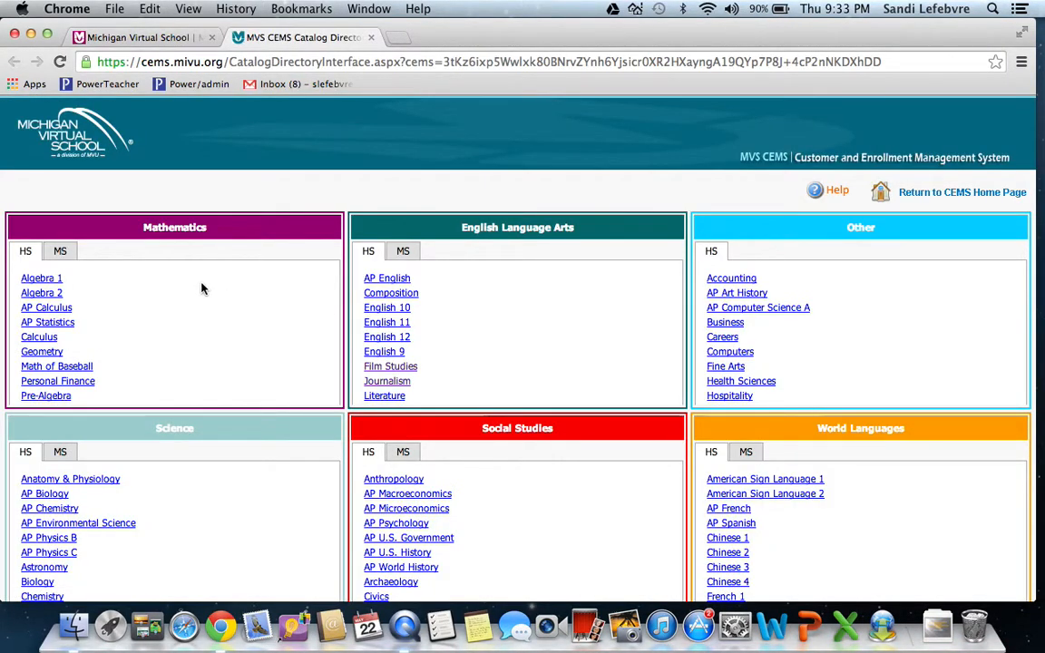
mouse_move(304, 422)
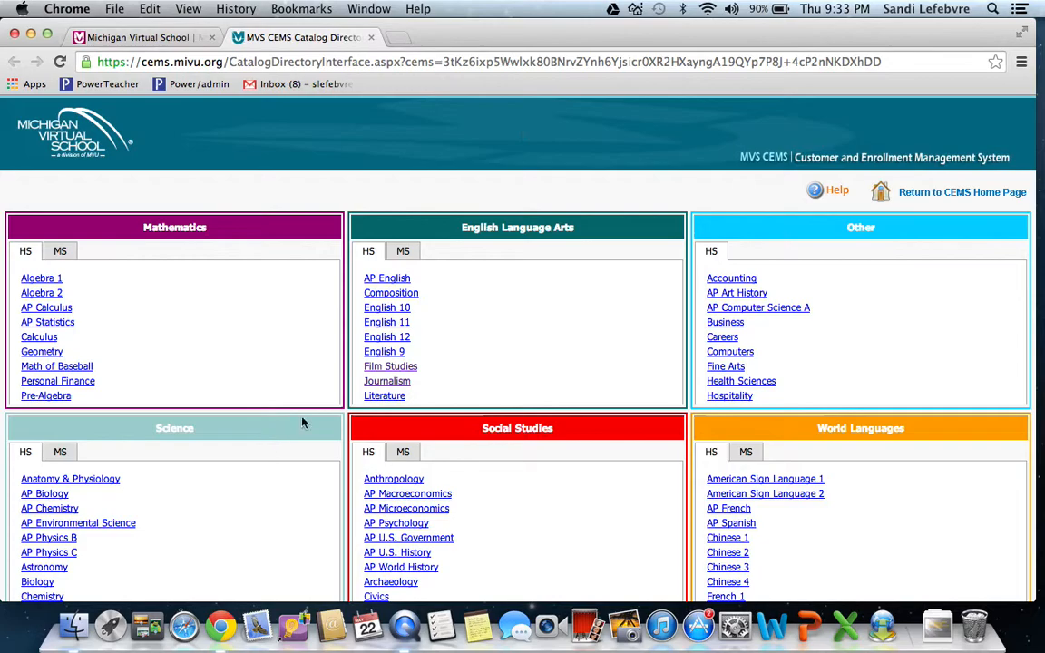
mouse_move(572, 272)
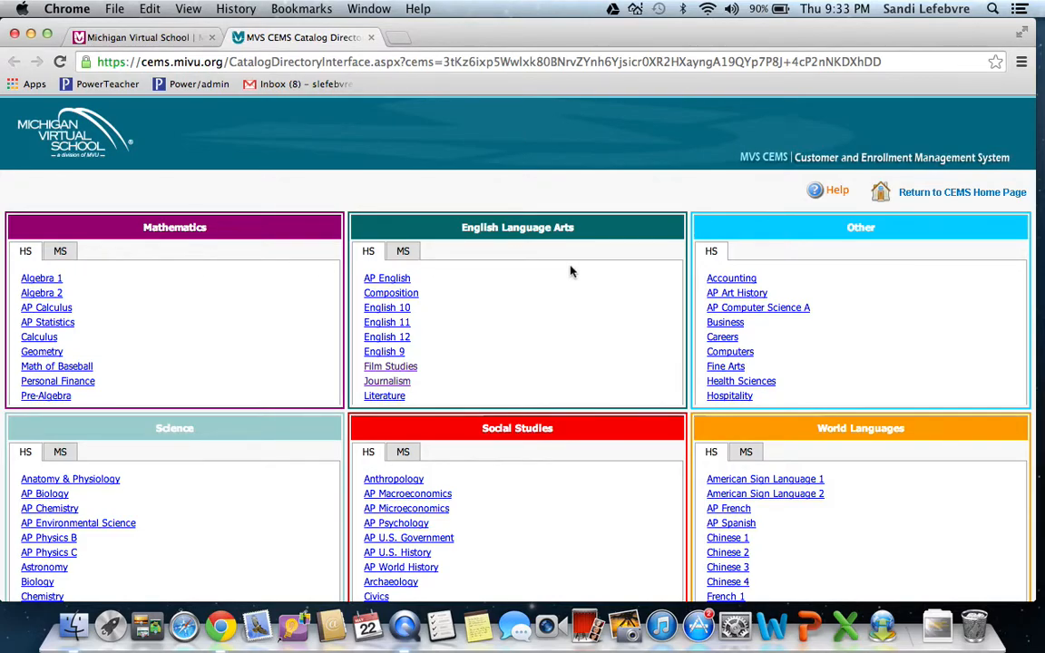
mouse_move(623, 537)
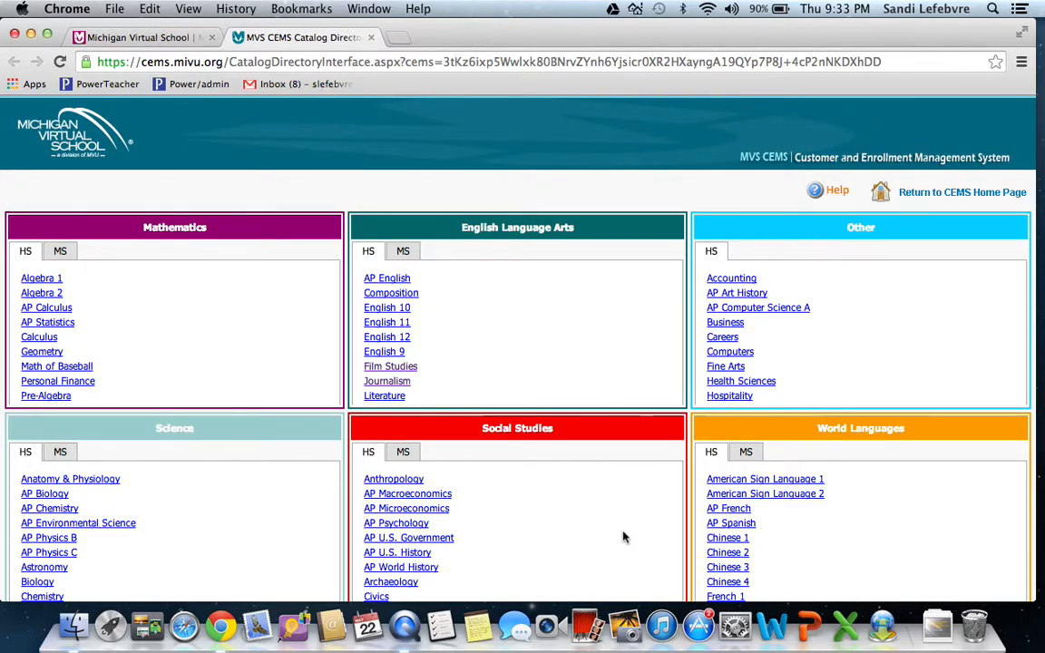
mouse_move(195, 435)
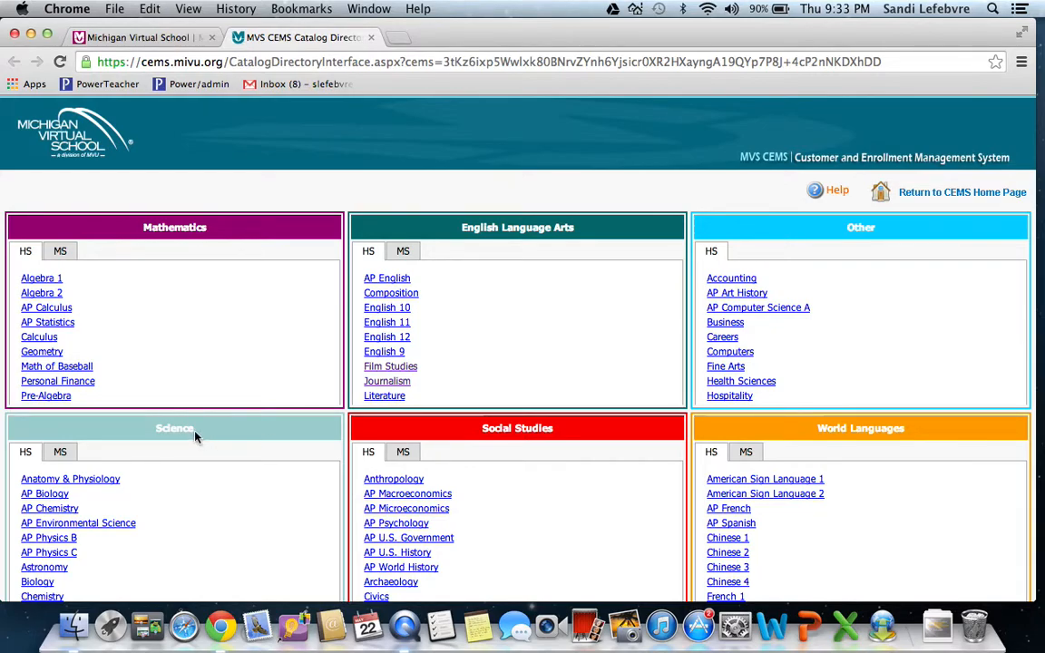
mouse_move(68, 279)
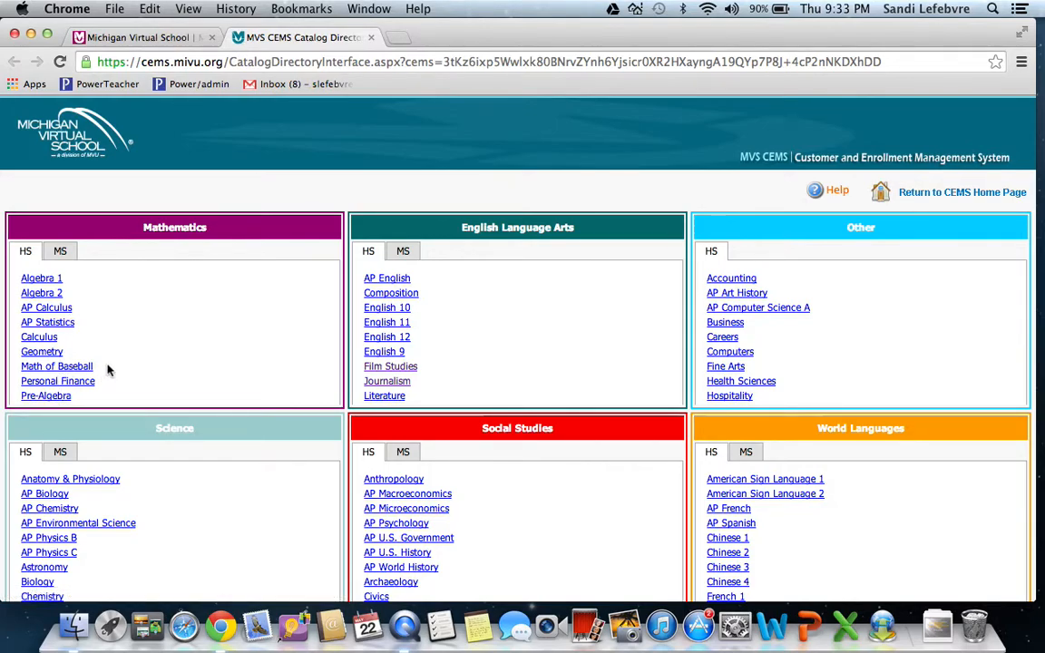
mouse_move(68, 378)
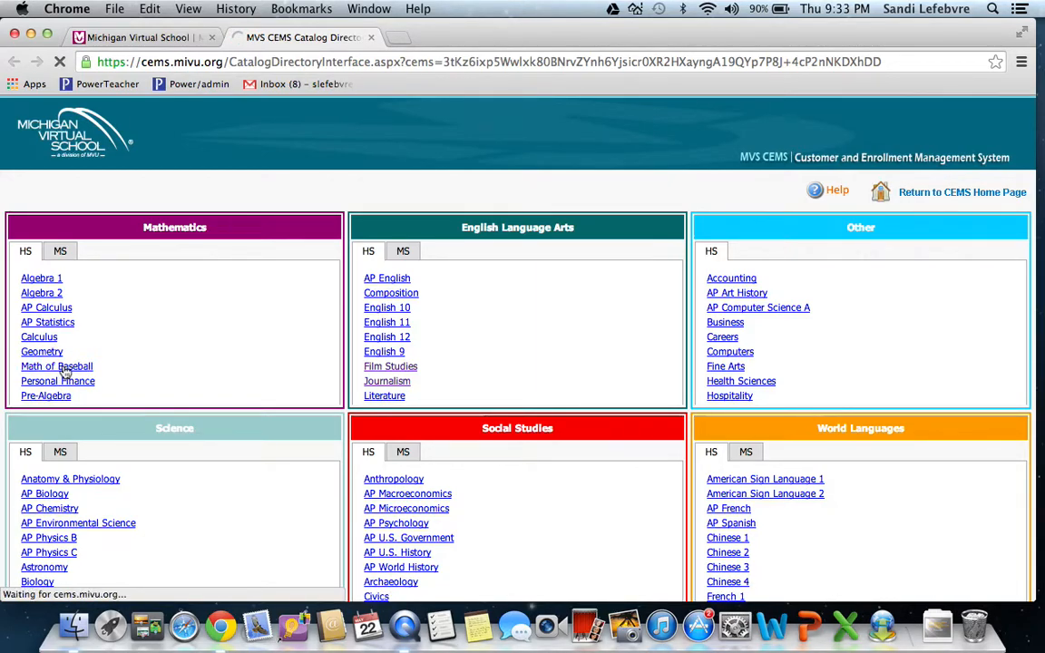
Step: Search for Mathematics of Baseball and expand its course details
click(56, 366)
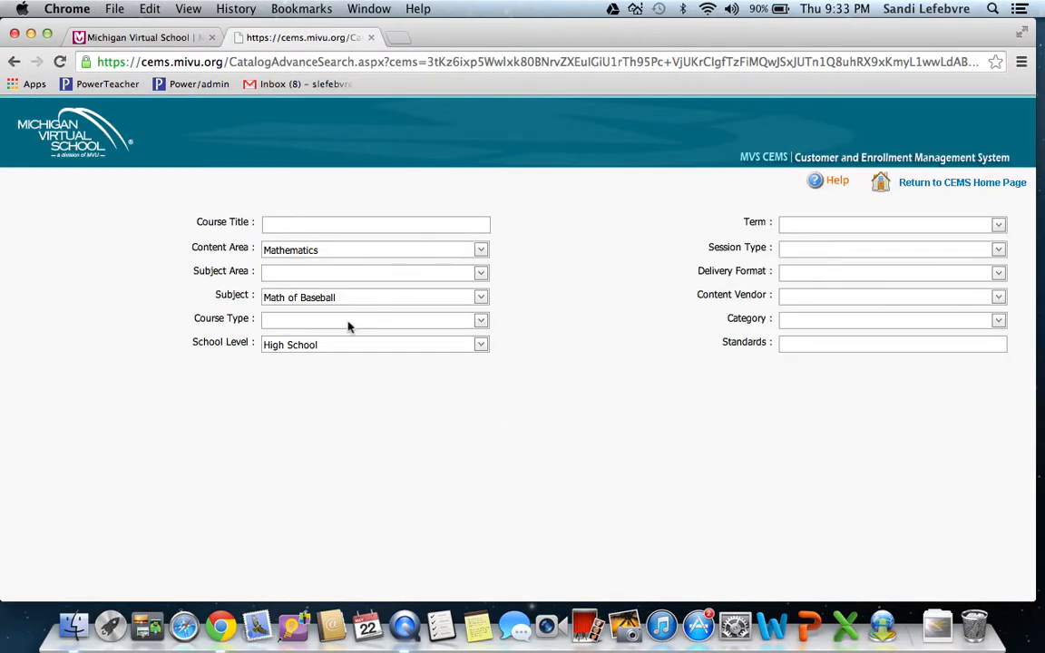
click(517, 371)
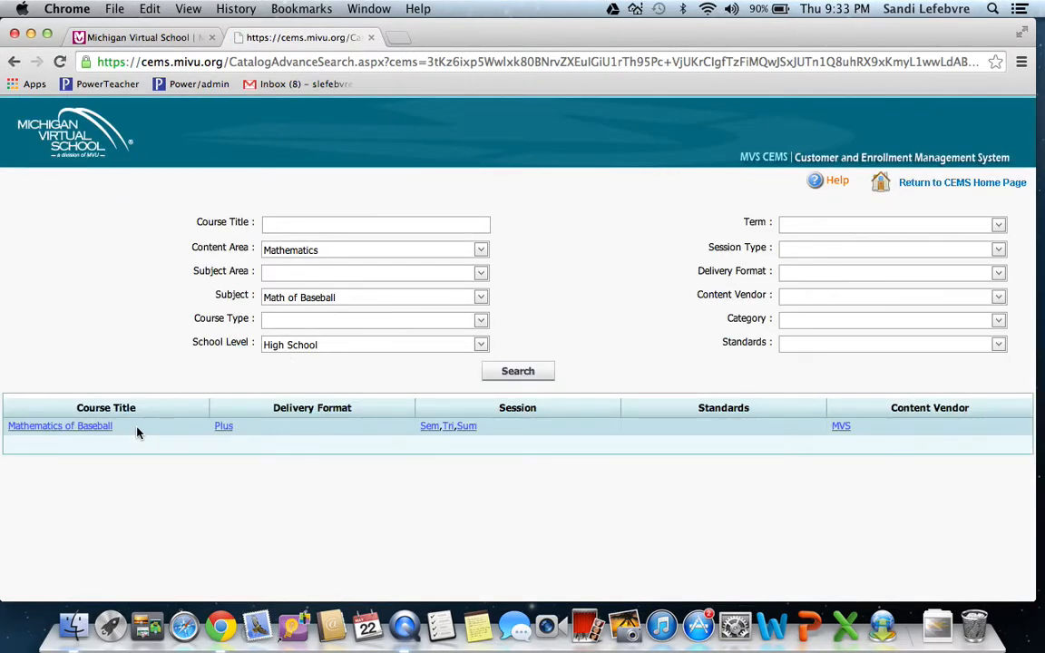
click(60, 426)
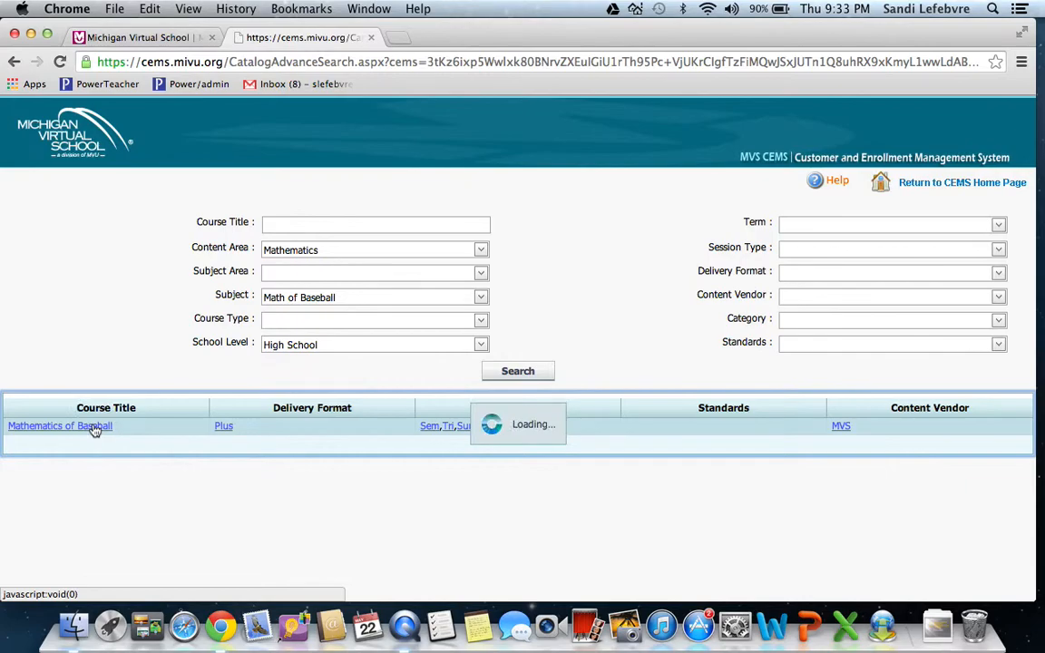
click(59, 426)
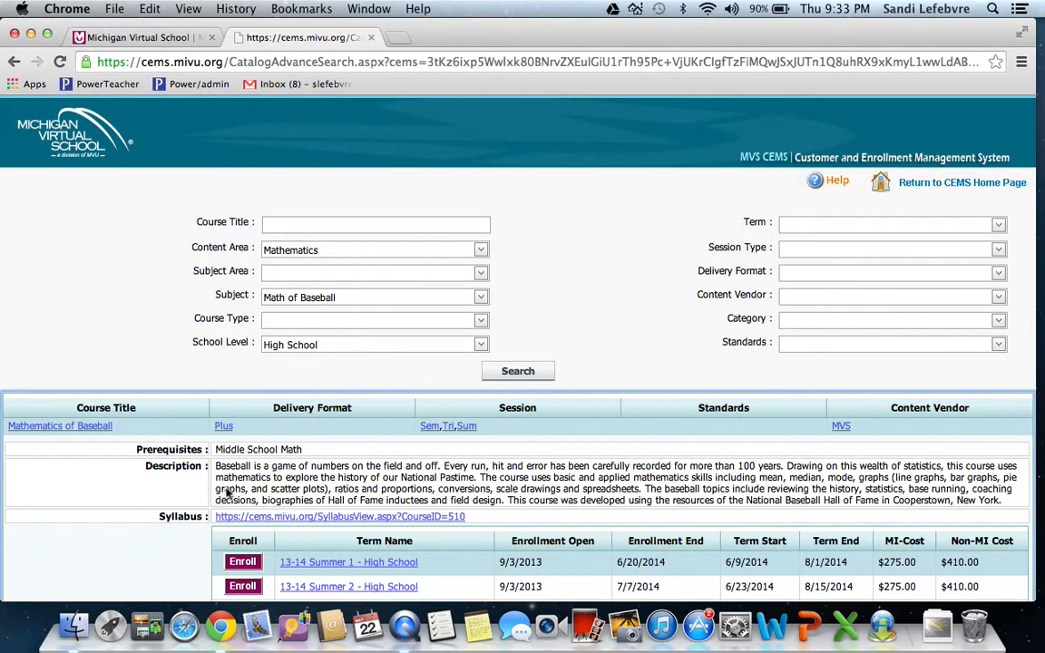
mouse_move(447, 500)
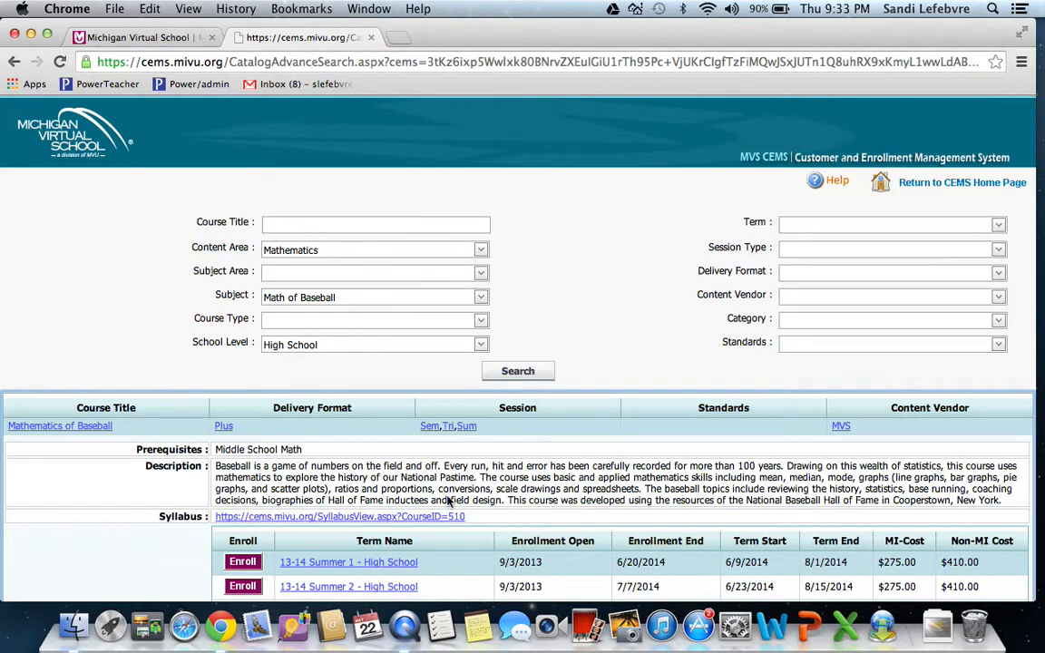
mouse_move(636, 478)
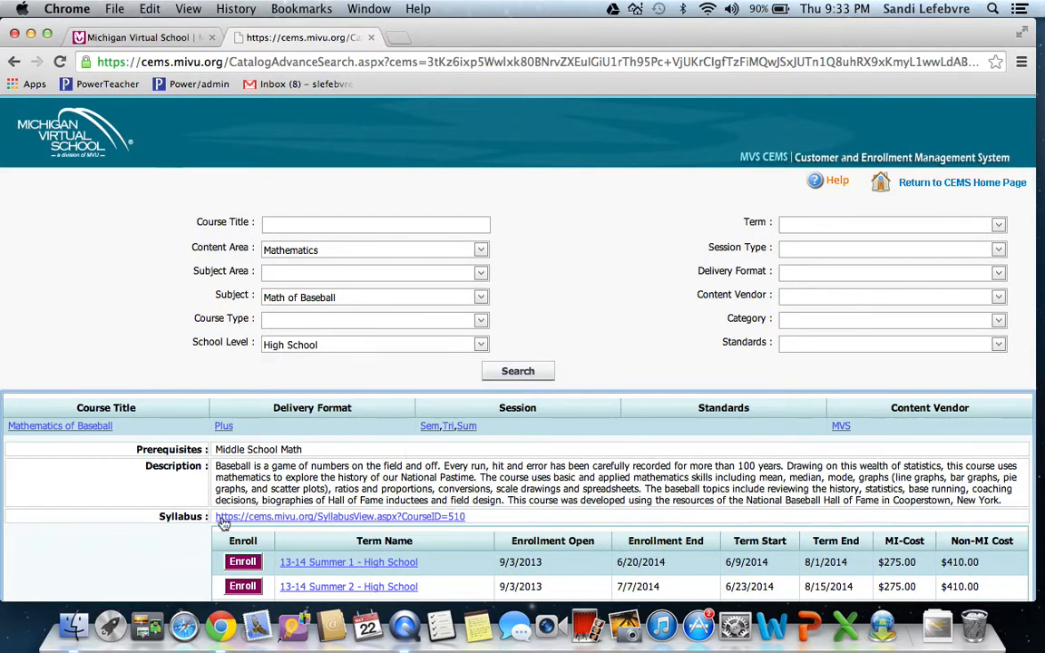
mouse_move(267, 349)
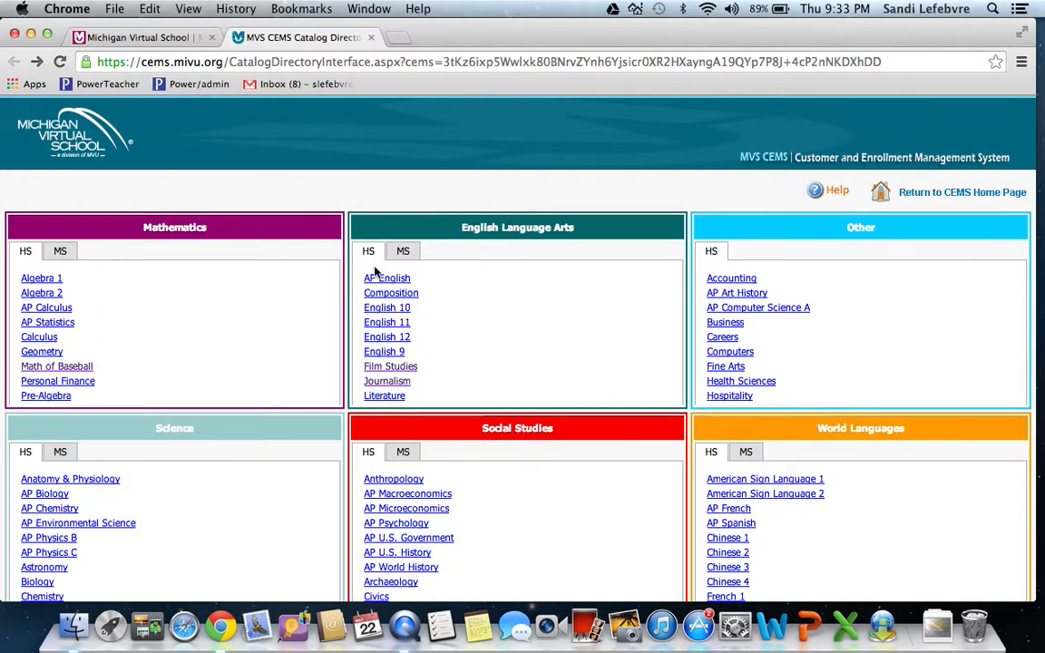
mouse_move(414, 346)
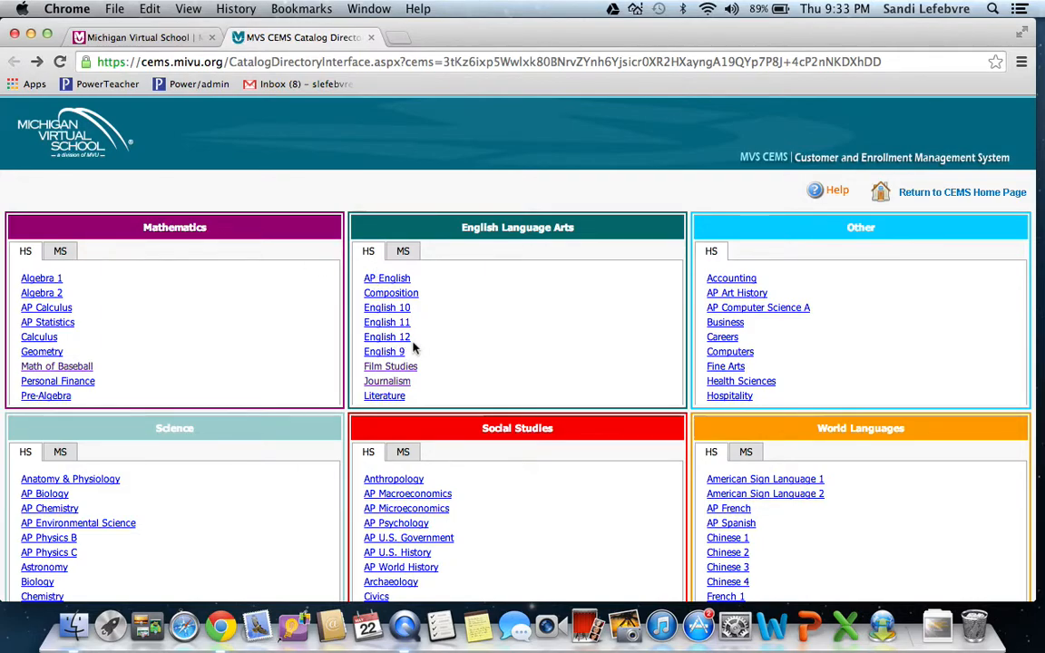
mouse_move(383, 370)
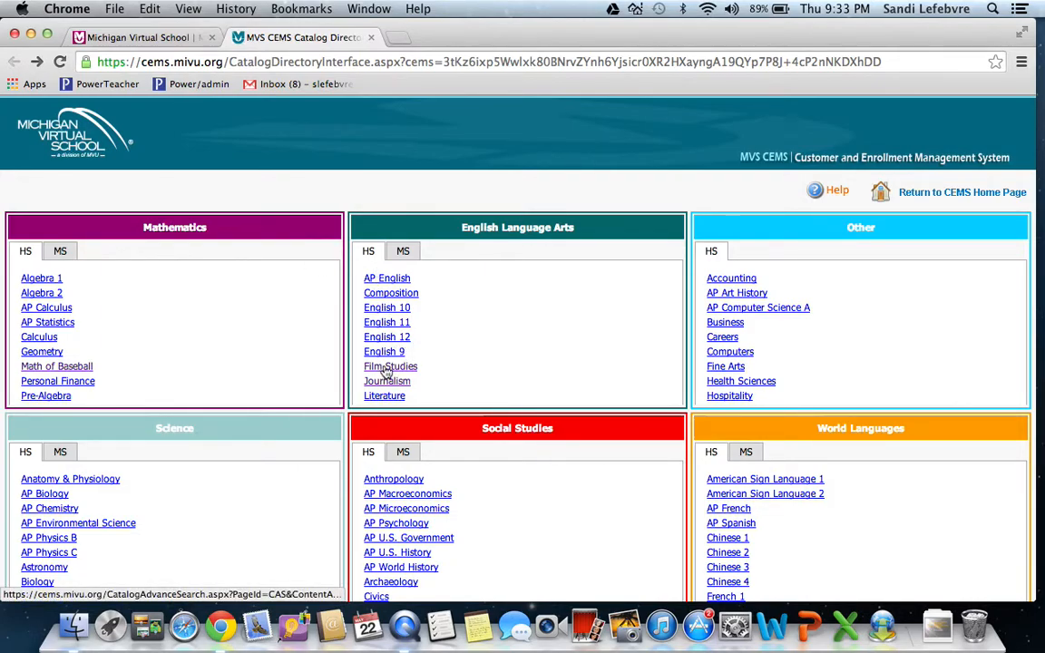
Step: Open the Film Studies listing and expand Film Studies: American Film Survey details
click(390, 367)
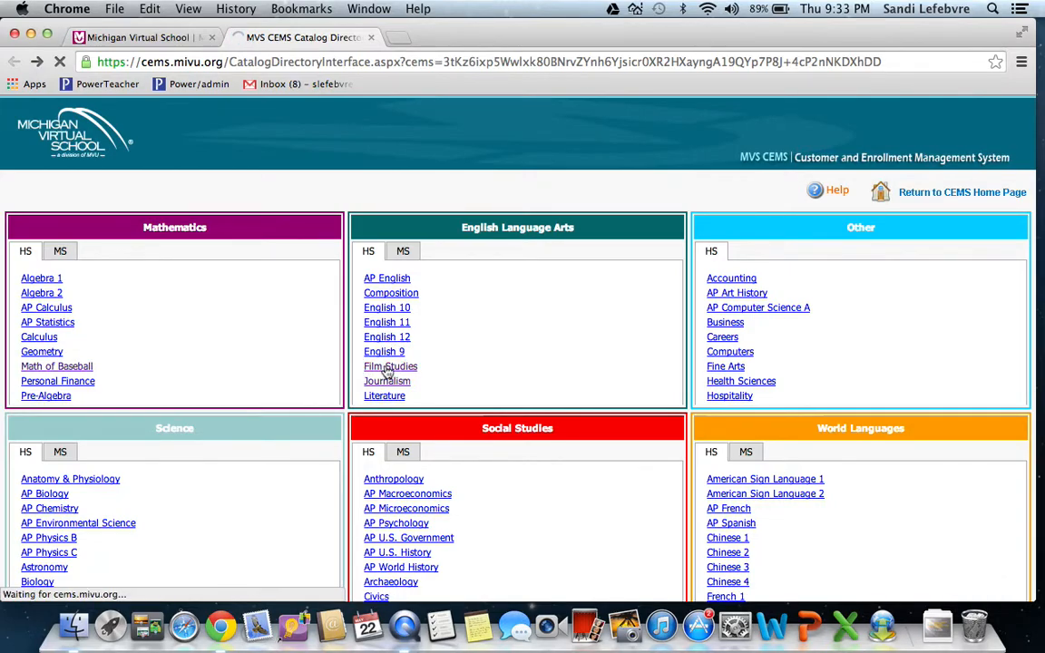
click(390, 367)
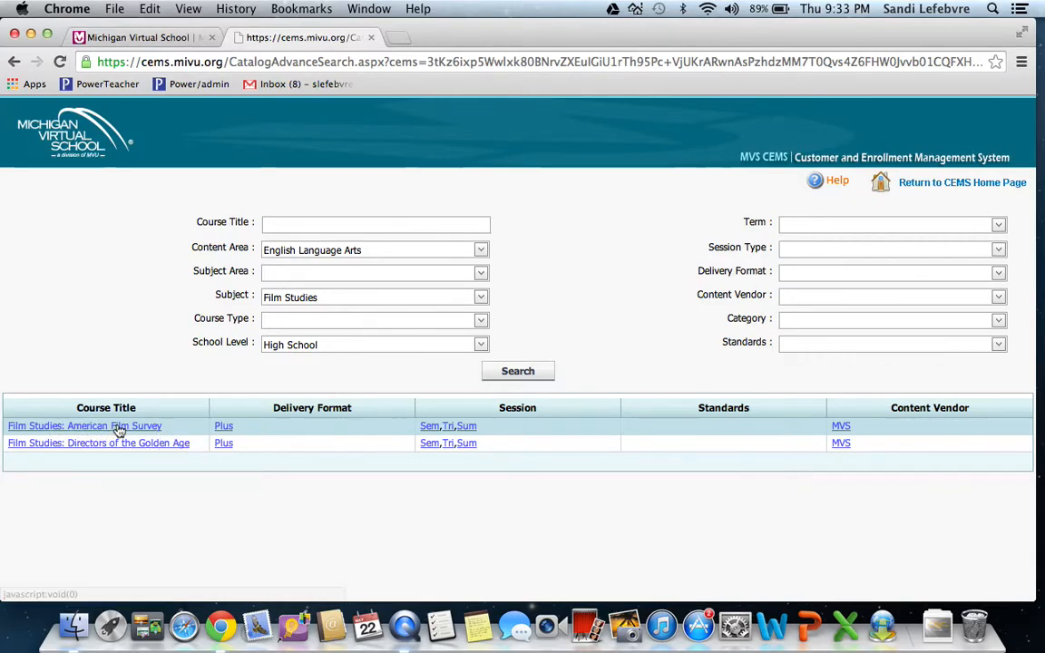
click(85, 426)
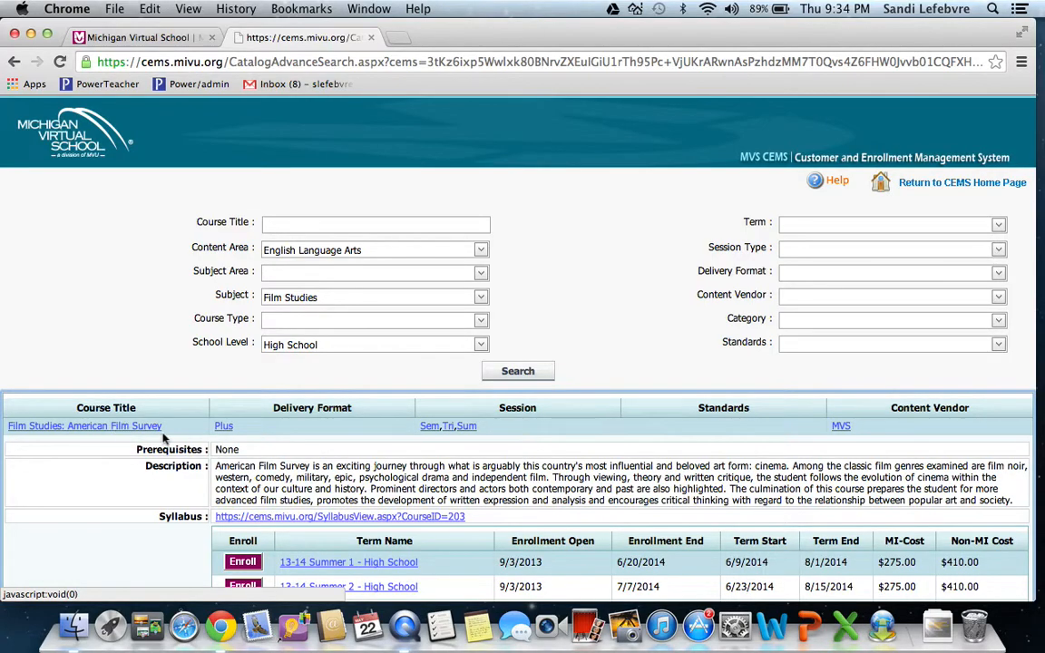
mouse_move(475, 443)
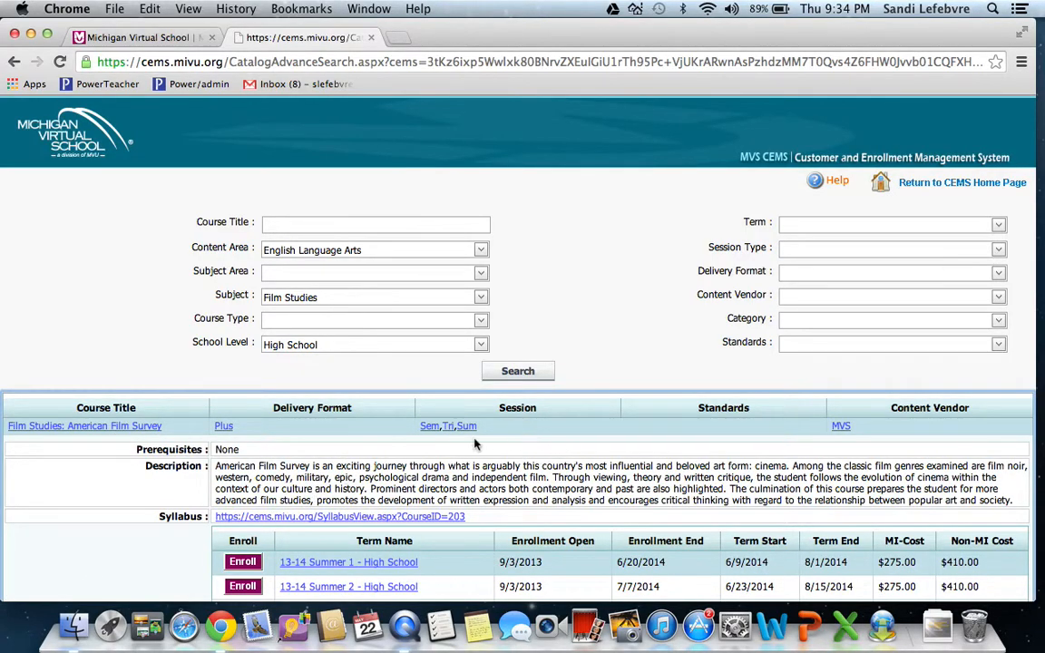
mouse_move(606, 477)
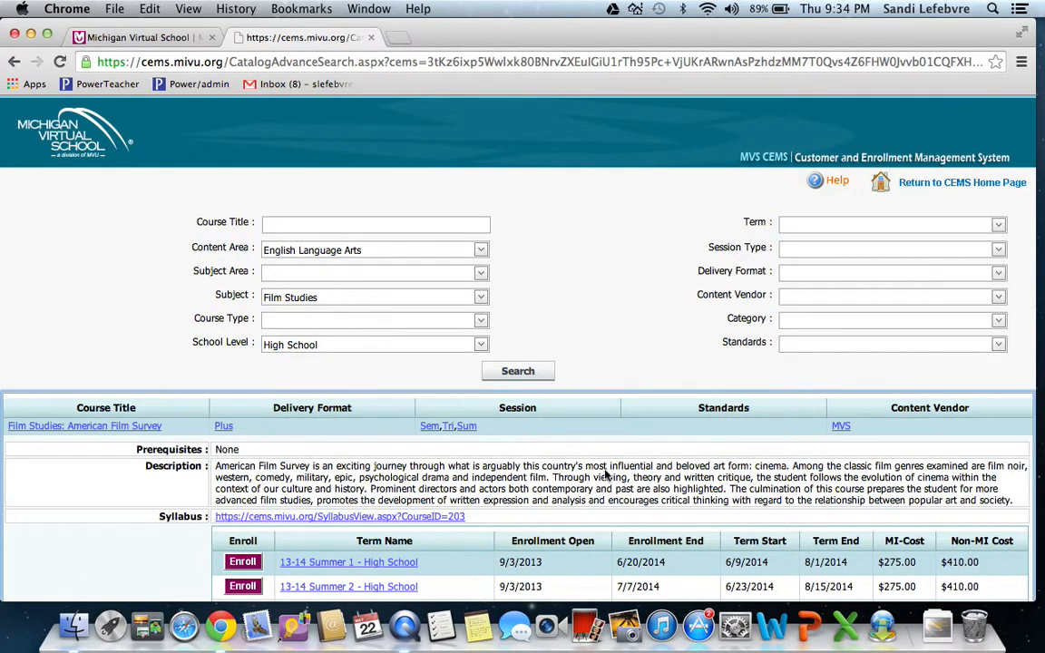
mouse_move(569, 490)
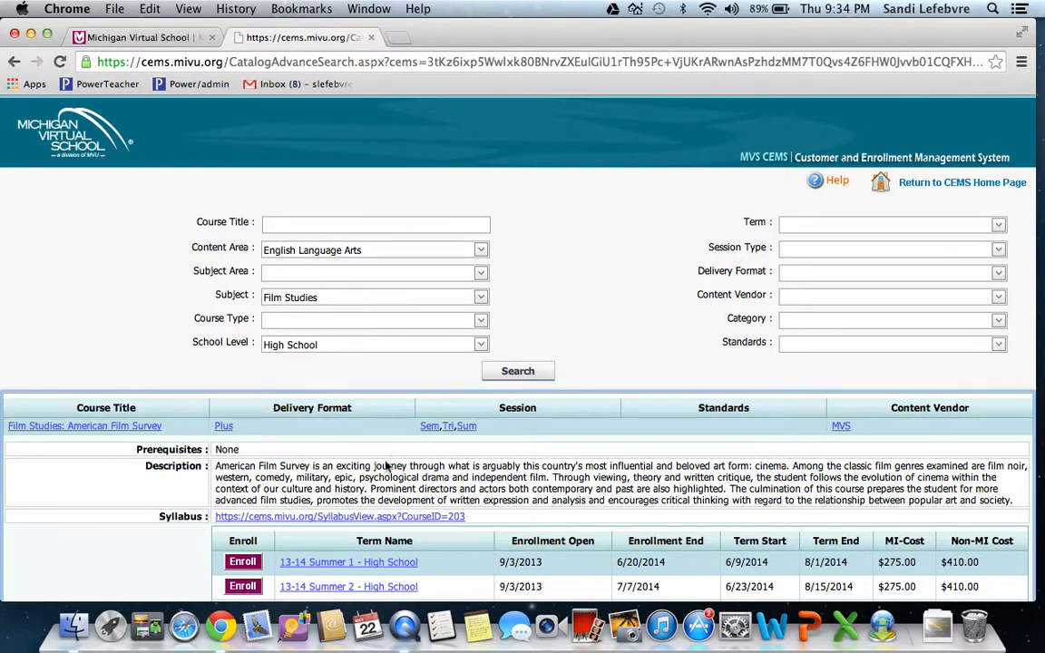
mouse_move(90, 161)
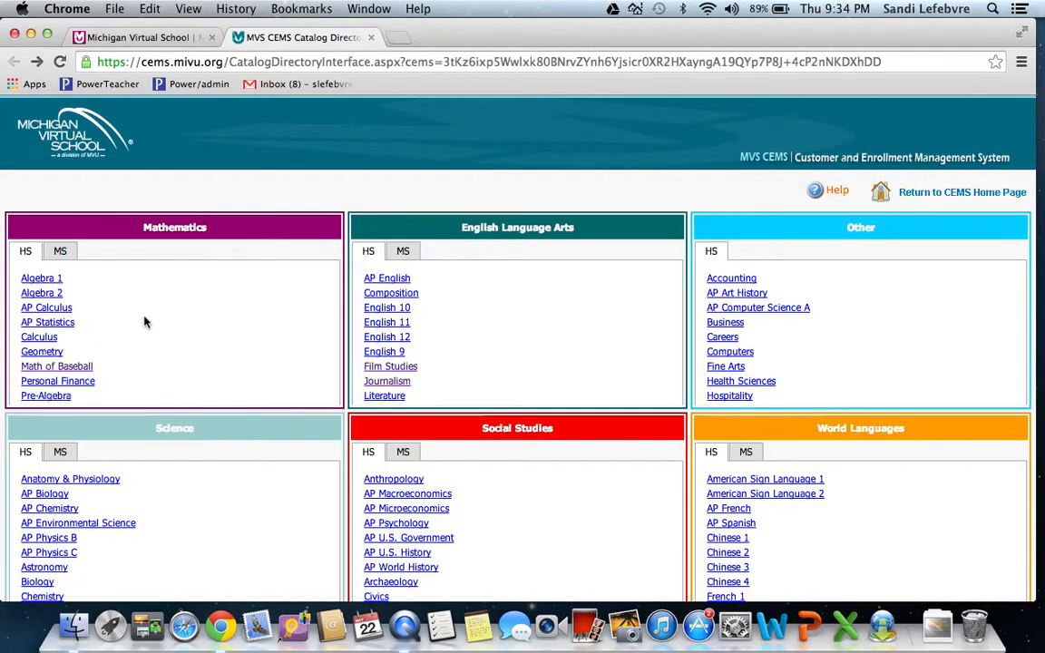
Step: Open the HS Film Studies list and expand Directors of the Golden Age
click(390, 366)
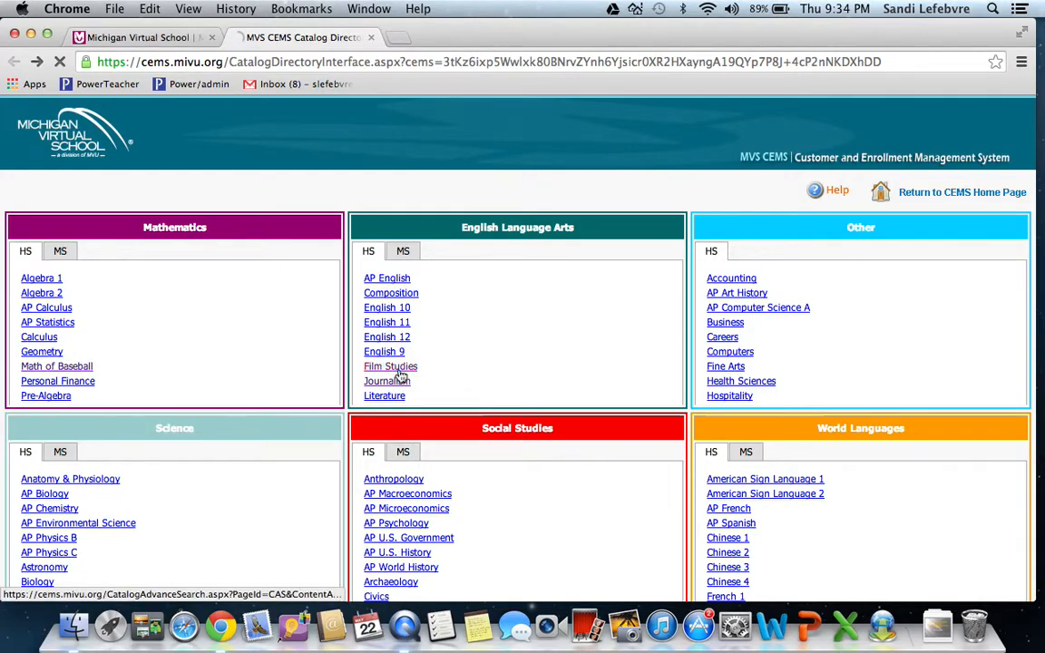
click(390, 366)
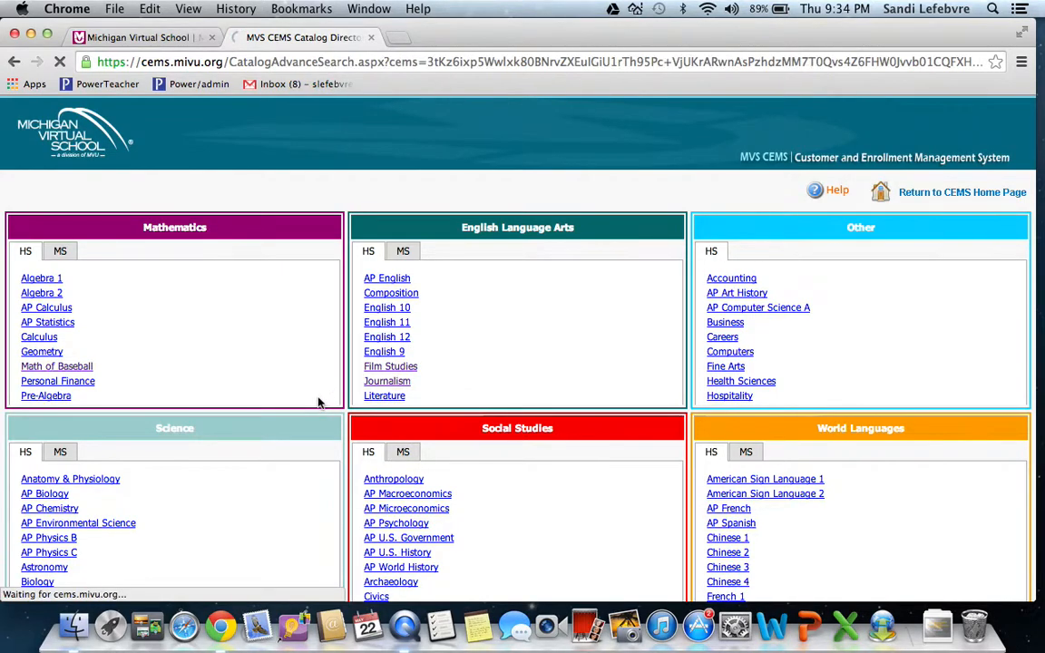
click(390, 366)
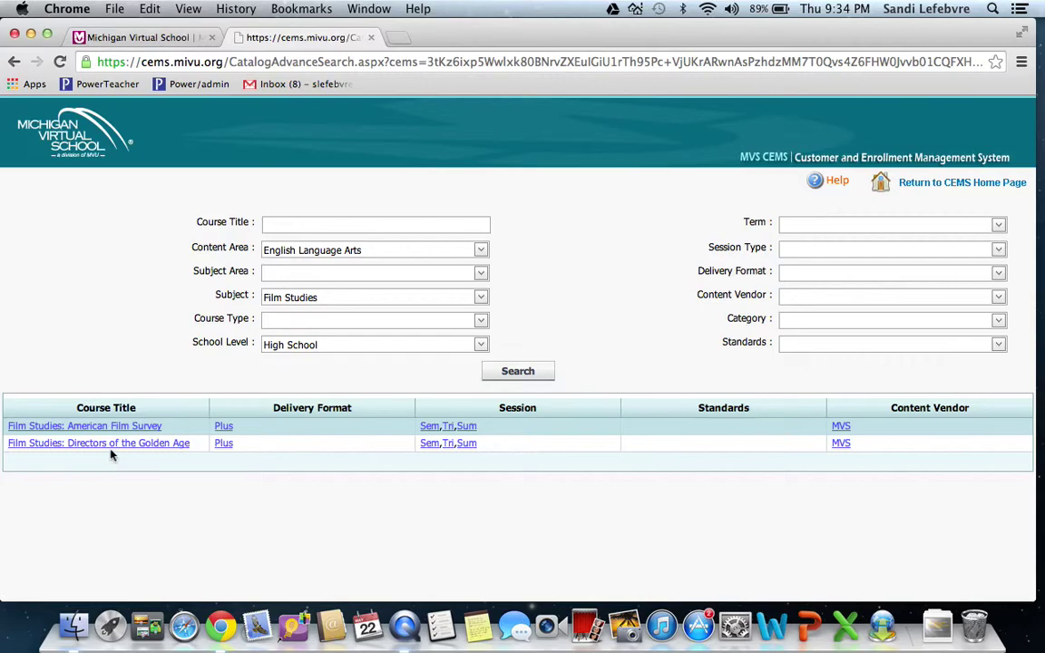
click(98, 444)
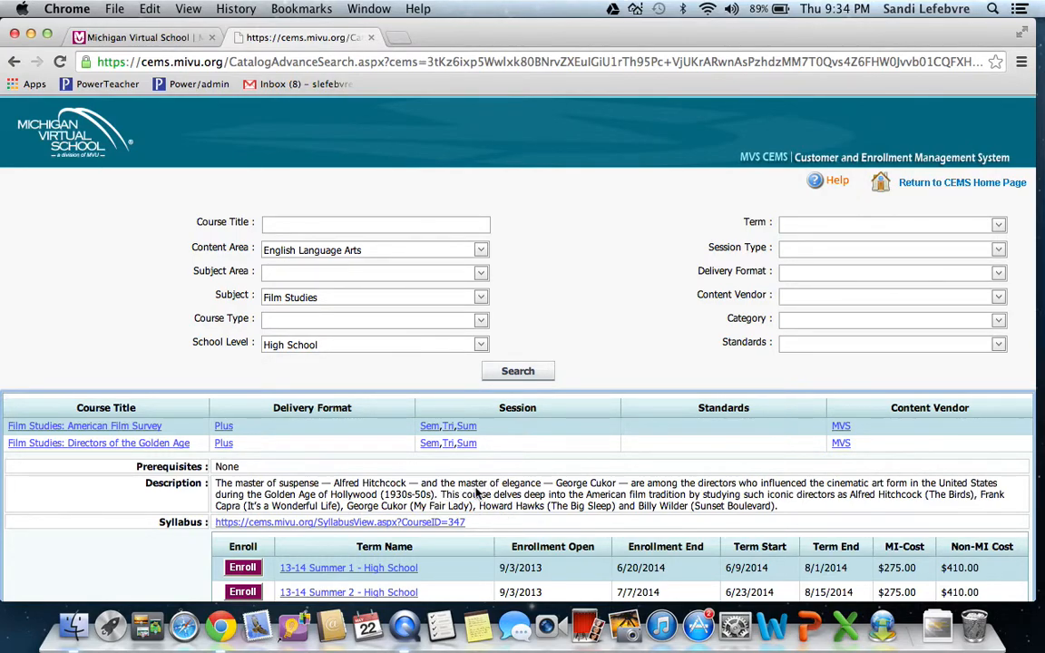
mouse_move(517, 495)
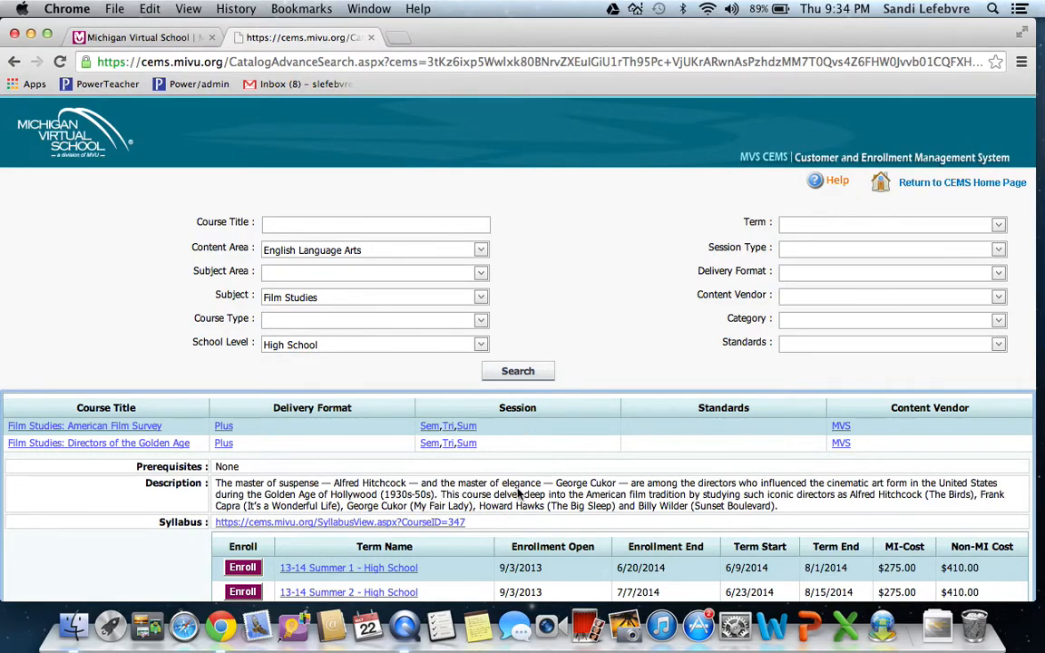
mouse_move(46, 322)
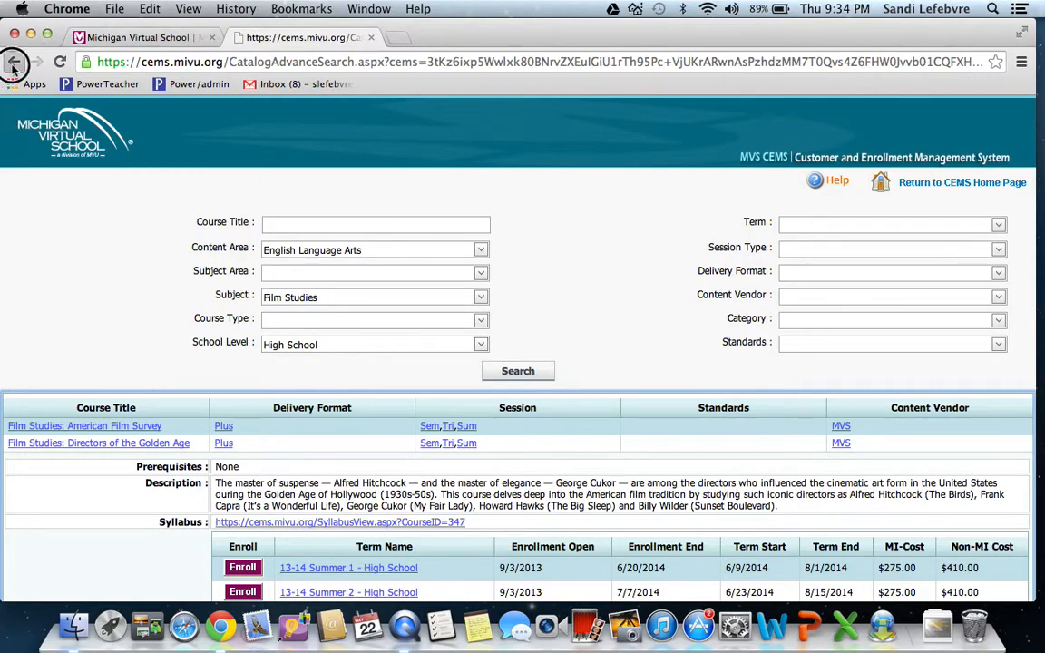
Step: Go back to the Catalog Directory and scroll through the Social Studies HS courses
click(18, 60)
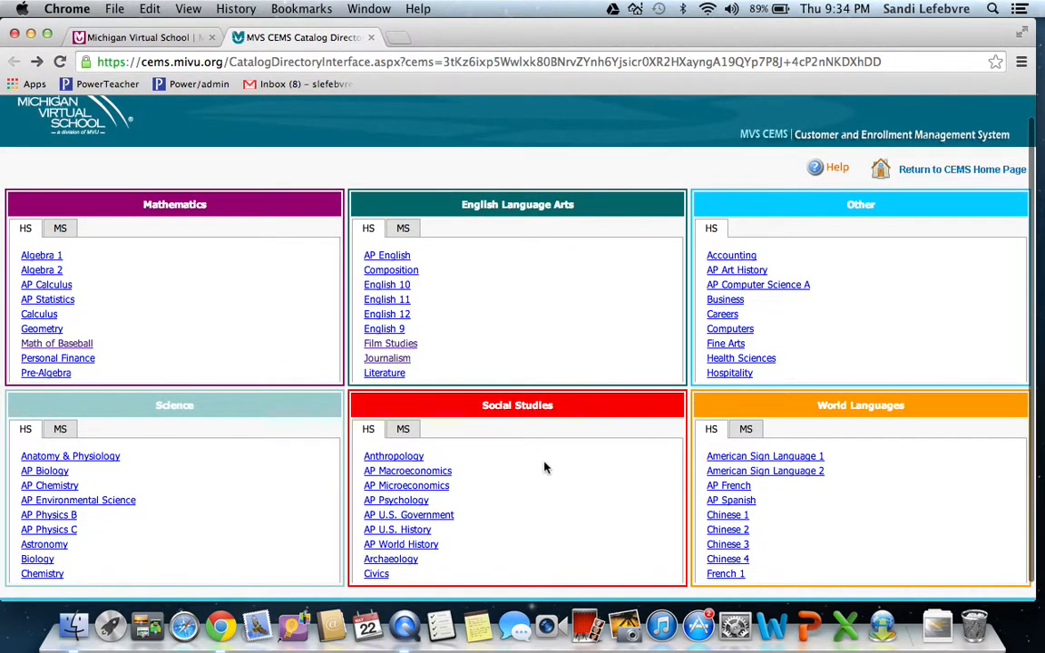
mouse_move(452, 485)
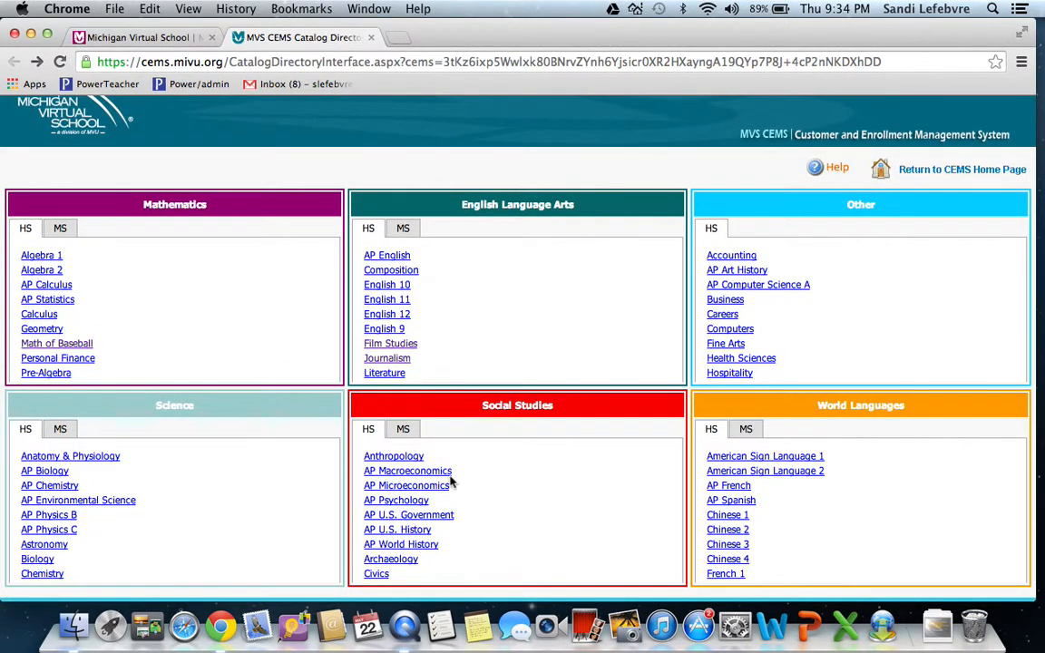
scroll(down, 3)
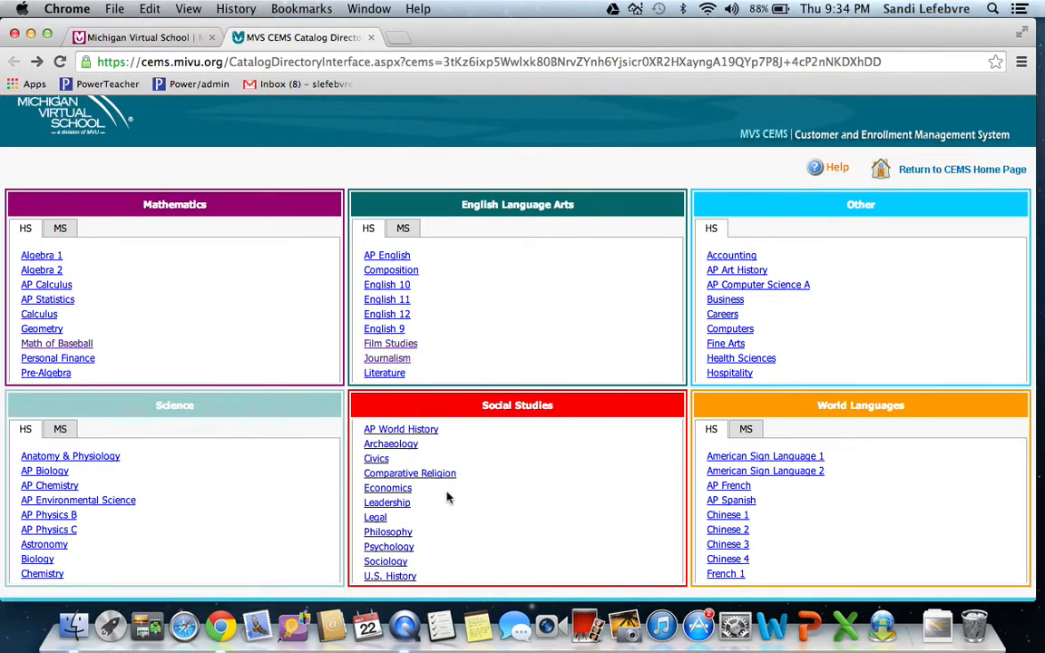
mouse_move(397, 502)
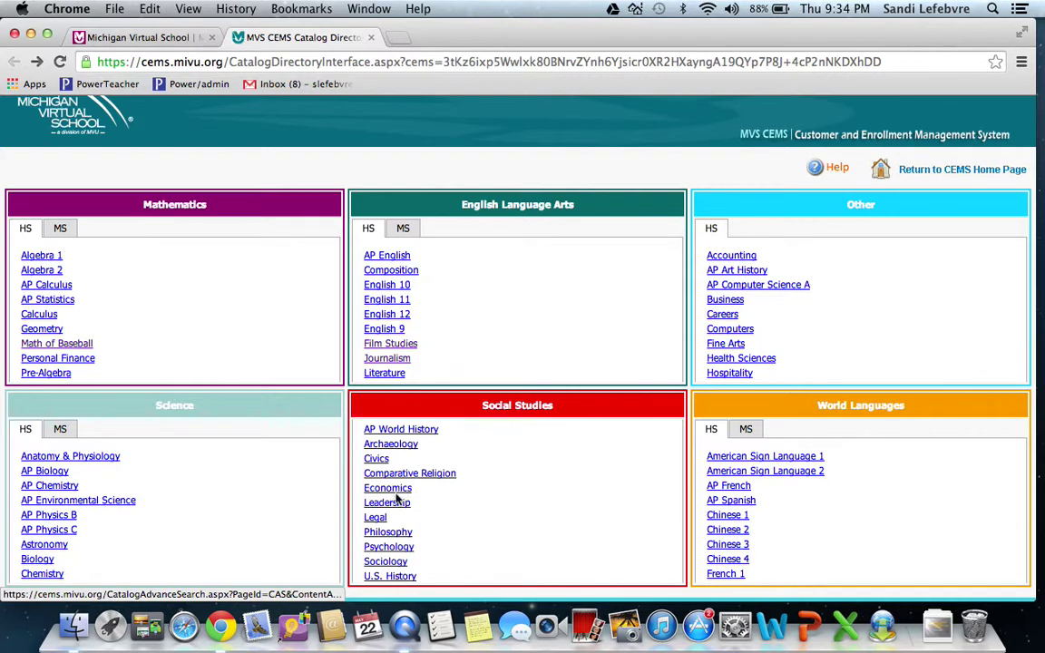
mouse_move(403, 562)
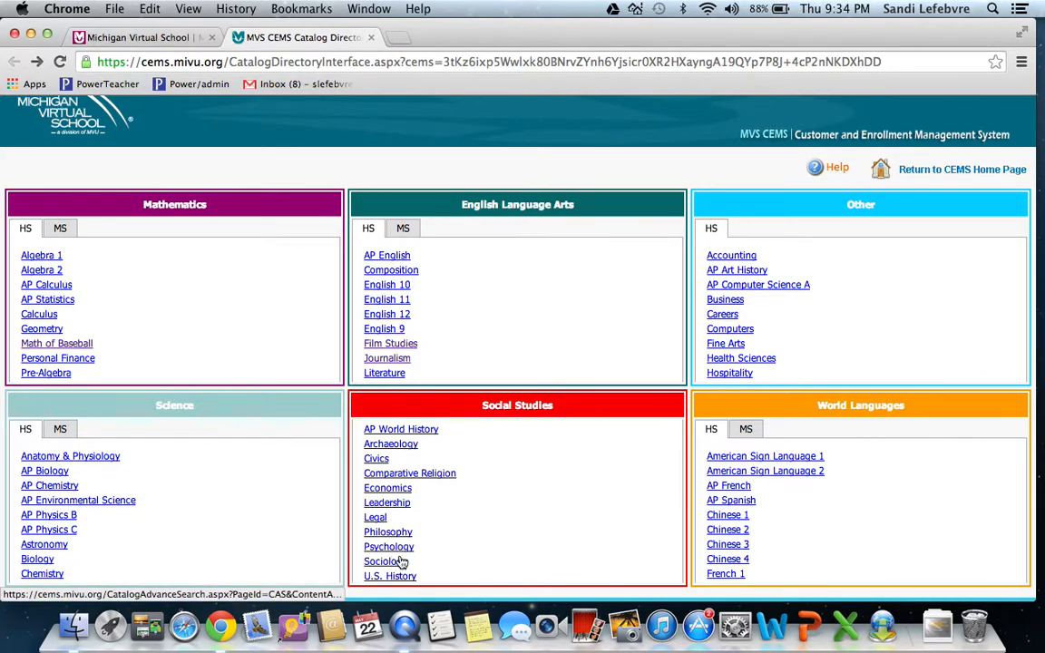
mouse_move(469, 503)
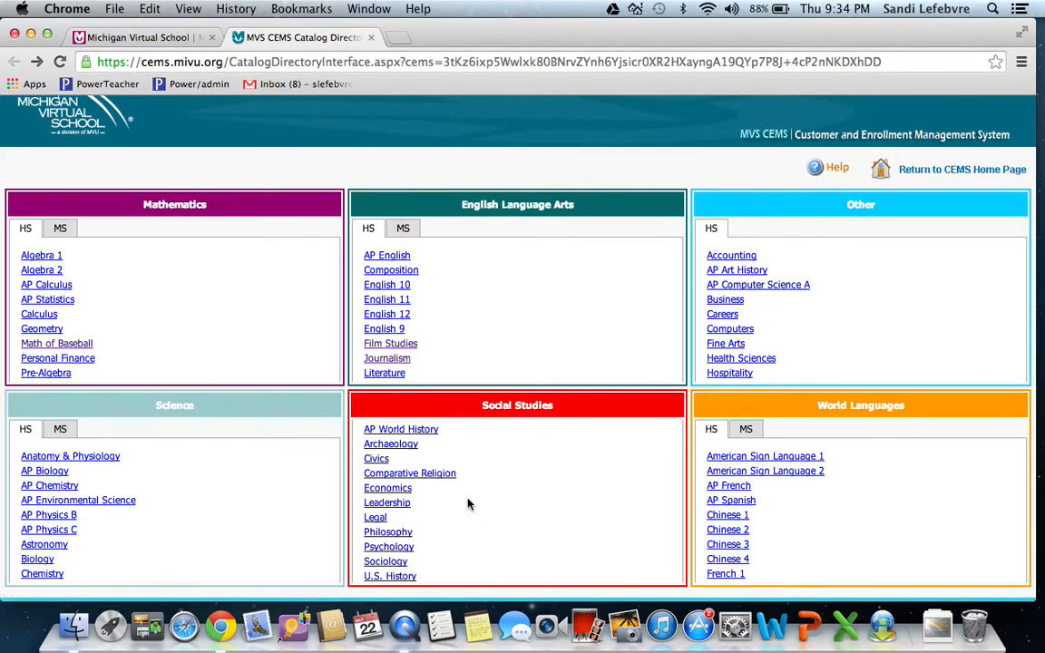
click(391, 344)
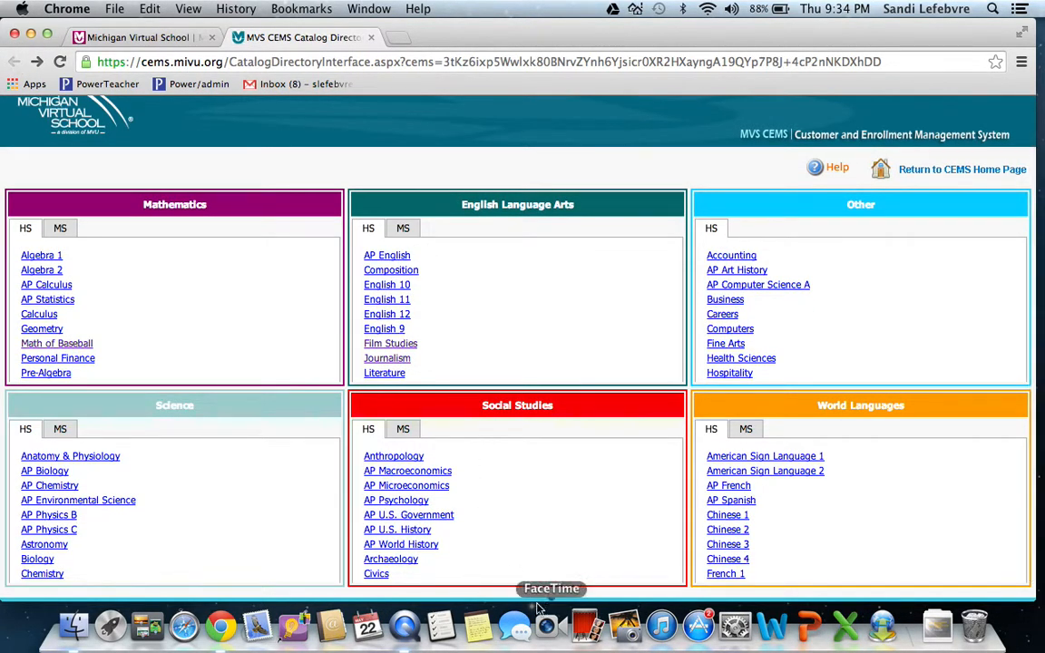
mouse_move(568, 548)
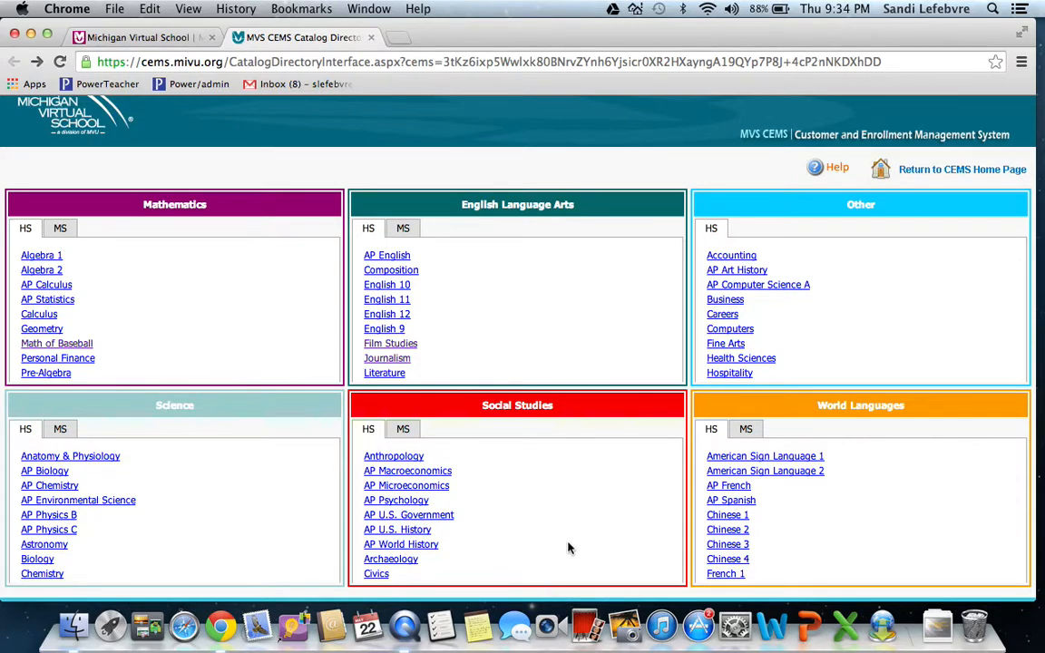
mouse_move(553, 493)
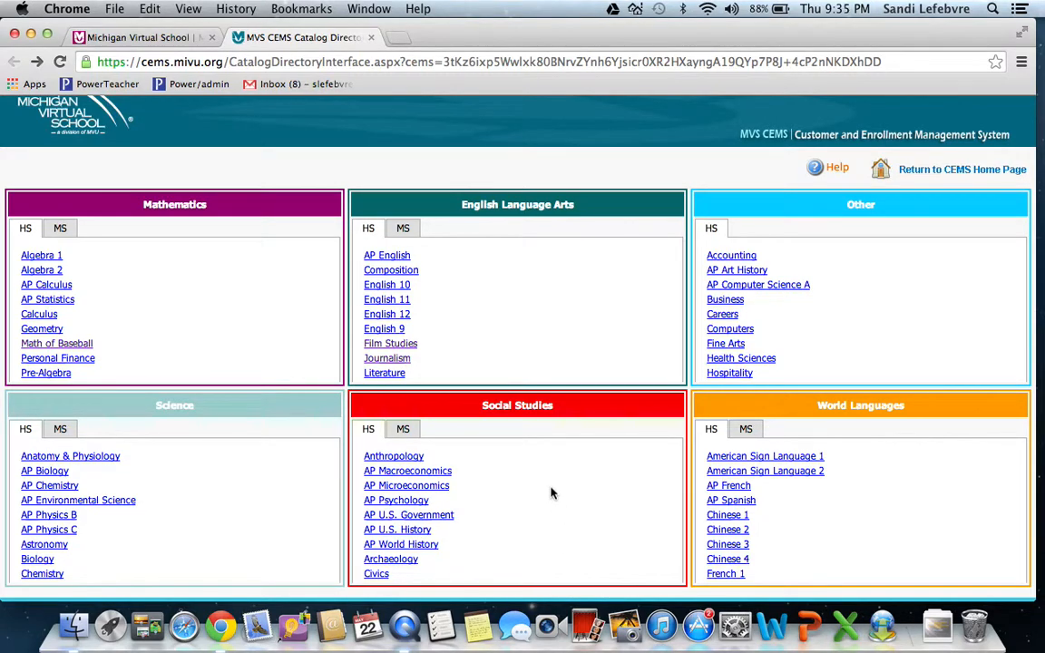